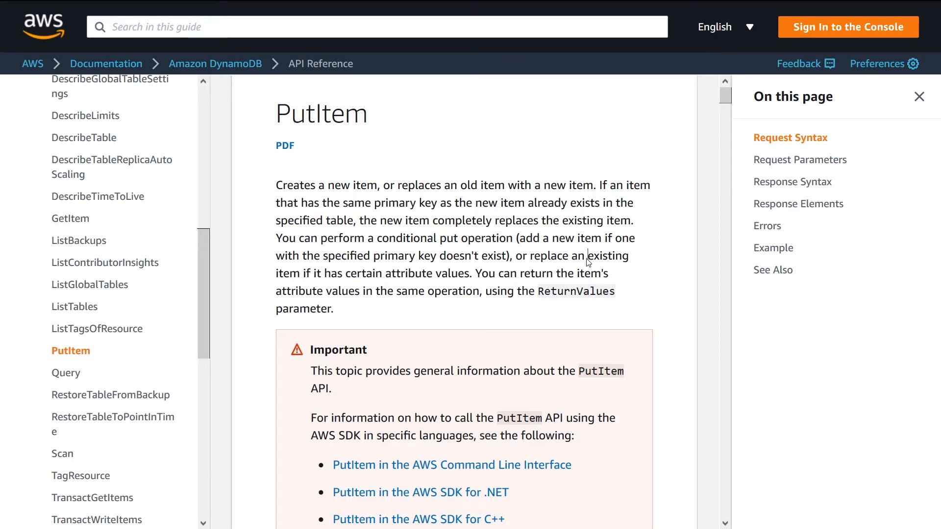
double_click(321, 114)
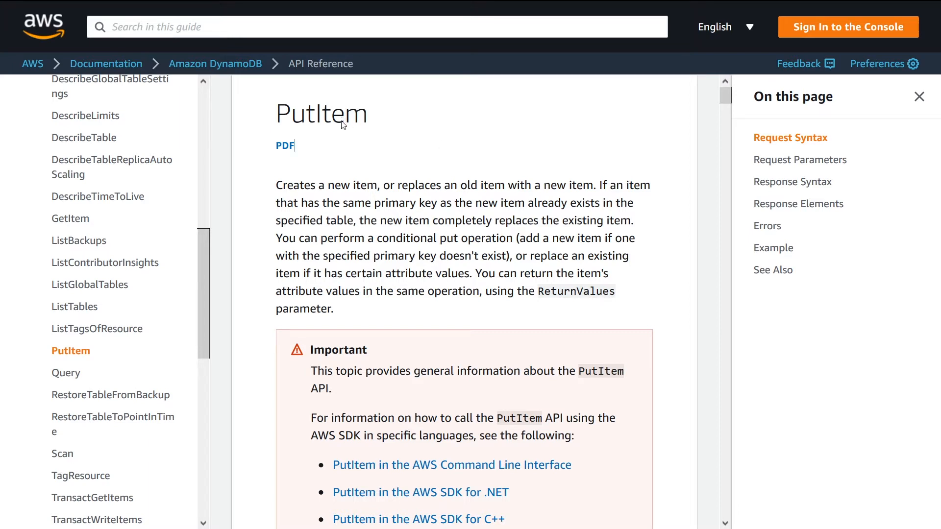
mouse_move(361, 154)
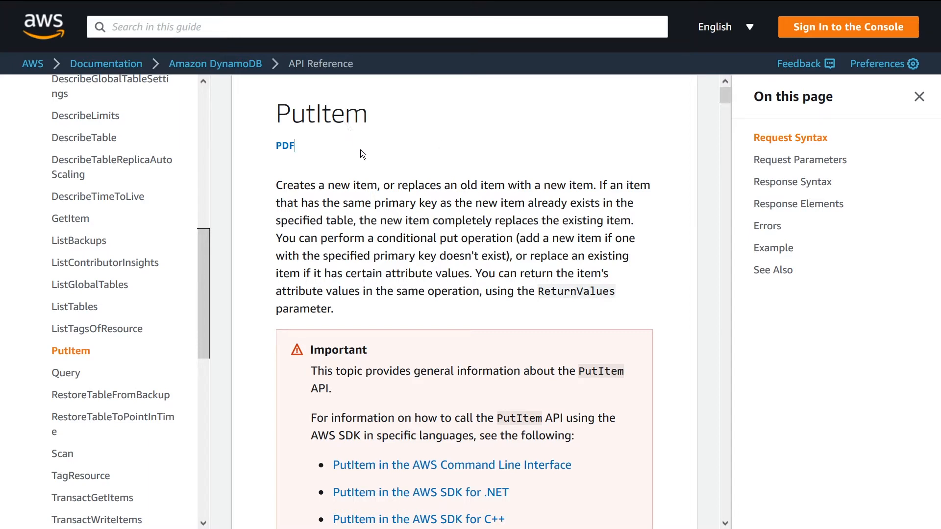
mouse_move(370, 156)
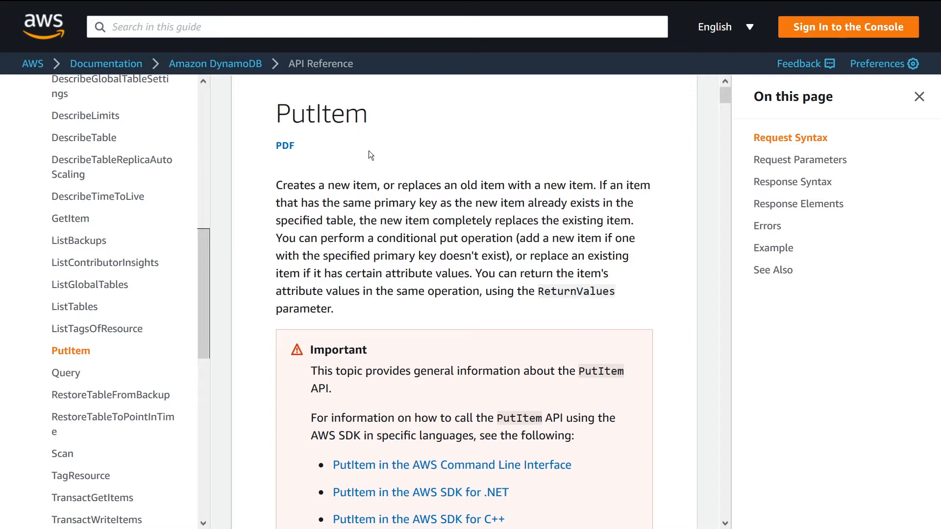
mouse_move(368, 153)
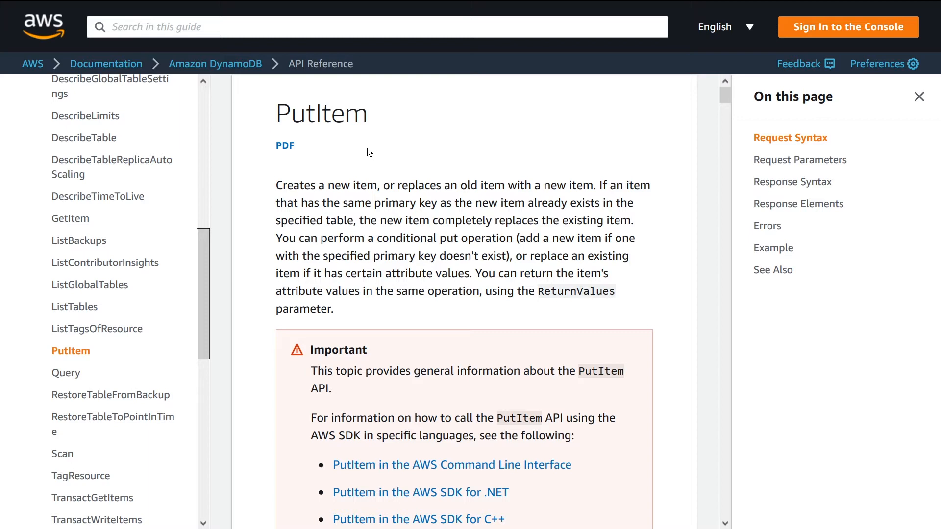
mouse_move(298, 116)
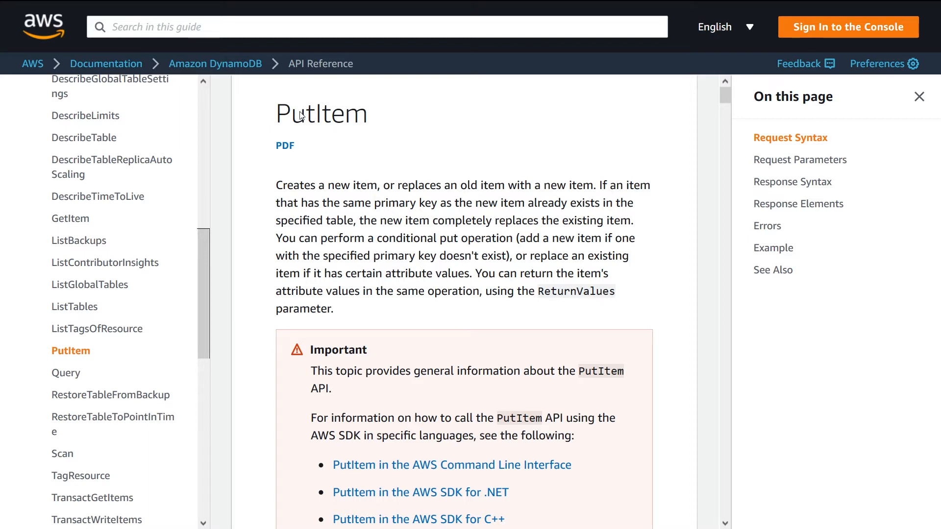
double_click(322, 113)
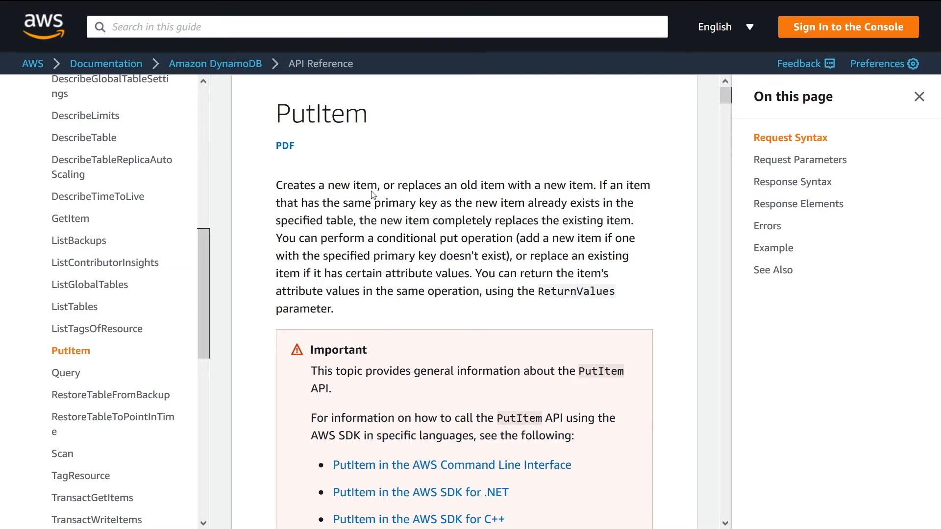
mouse_move(380, 194)
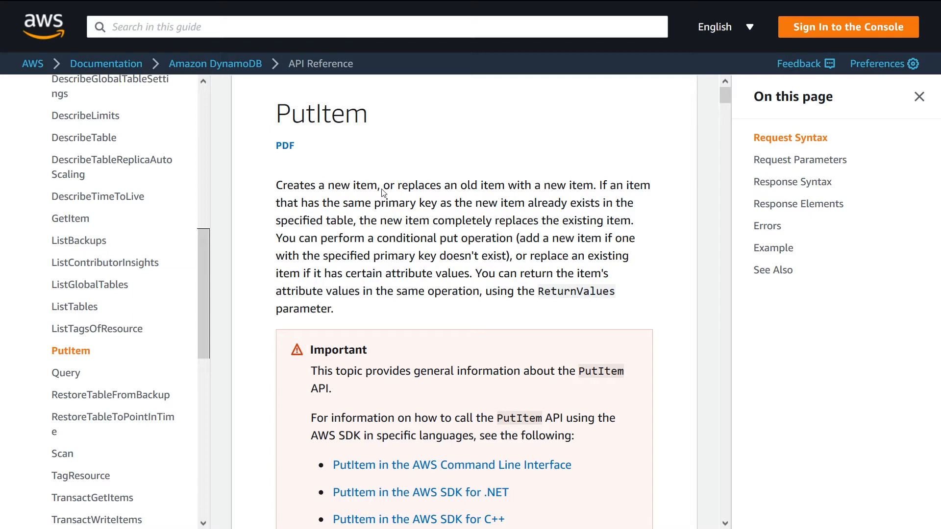
click(285, 145)
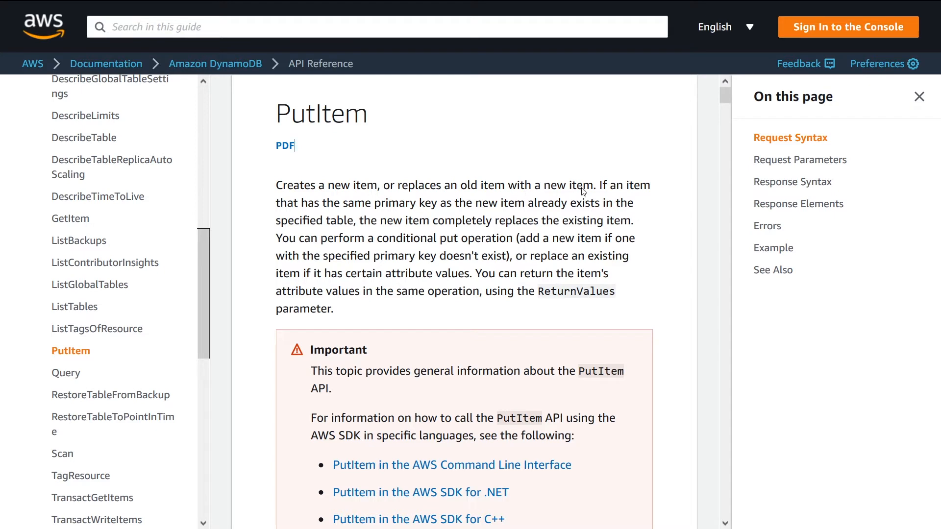
mouse_move(456, 197)
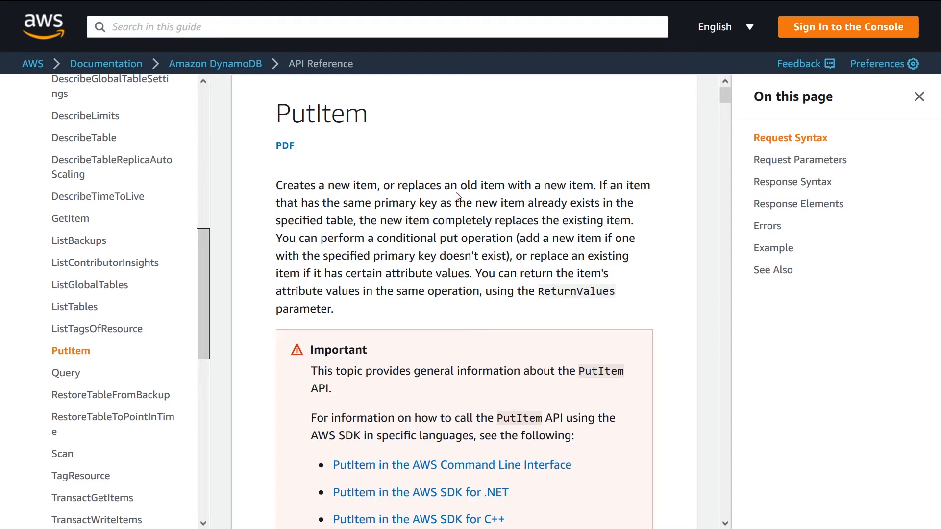
mouse_move(551, 210)
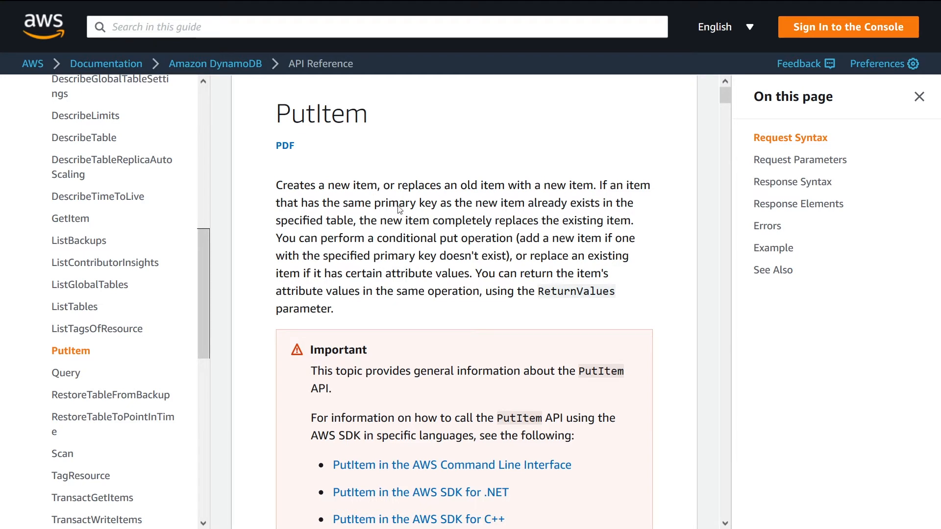
mouse_move(565, 209)
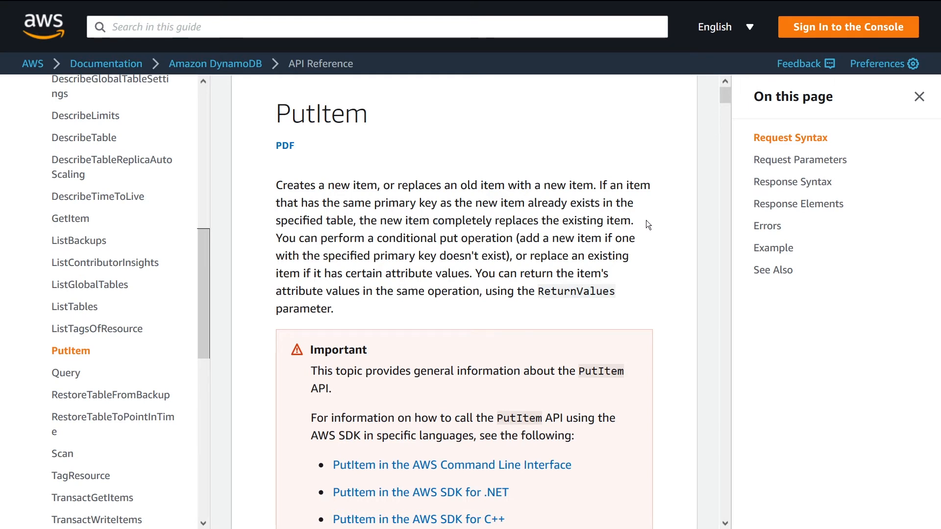
mouse_move(653, 222)
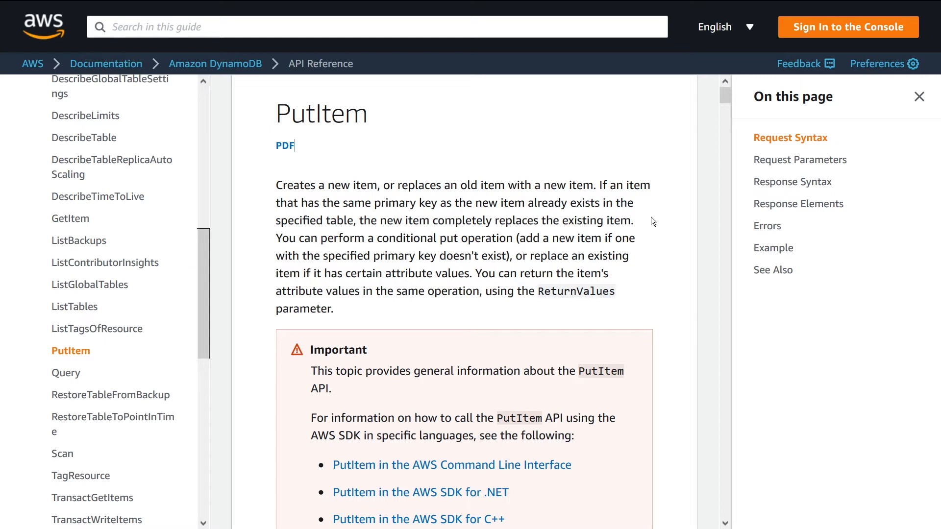
mouse_move(645, 219)
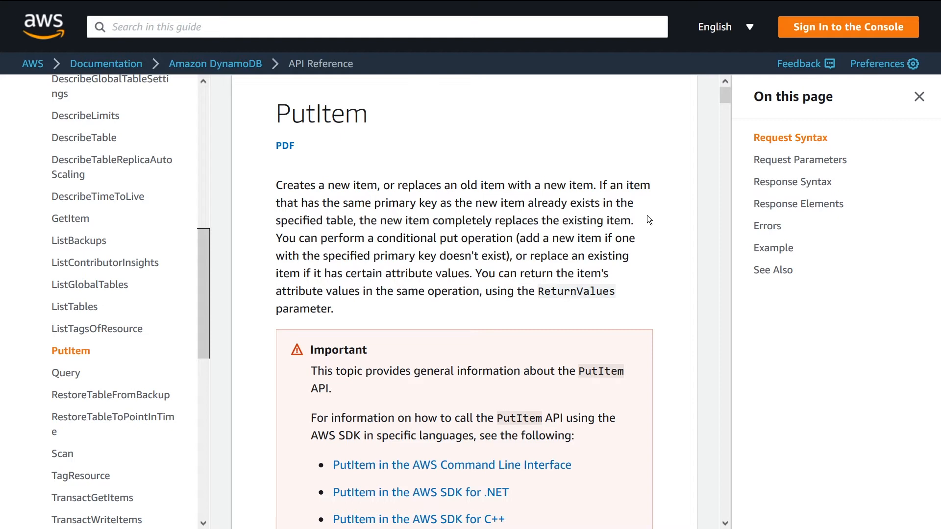
mouse_move(394, 248)
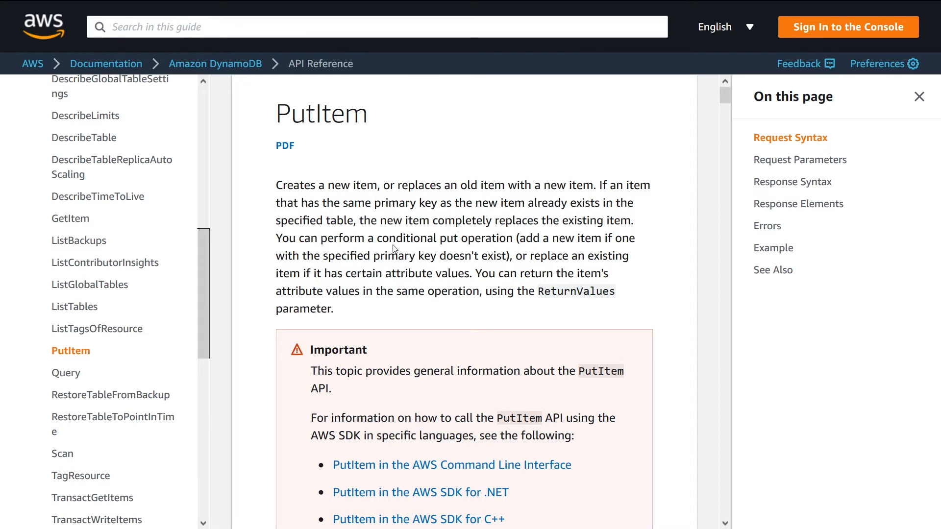
drag(376, 238, 513, 237)
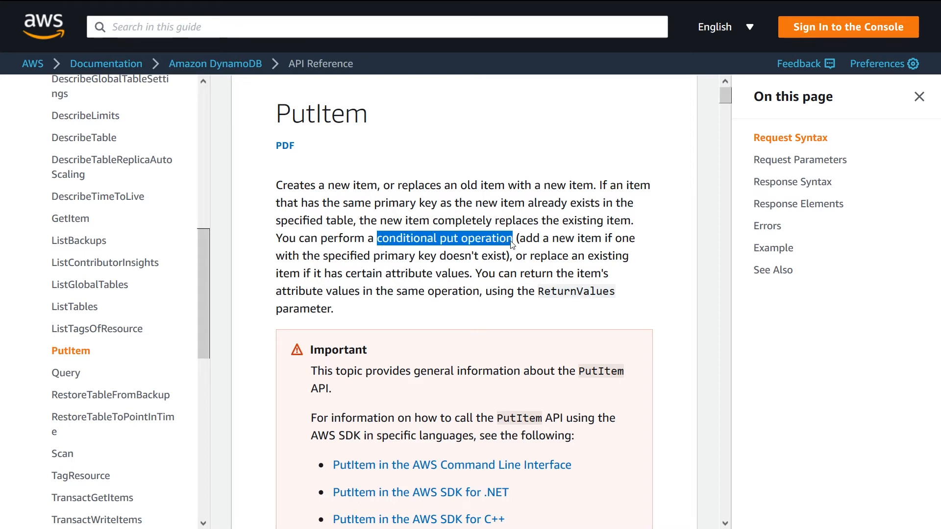
mouse_move(639, 258)
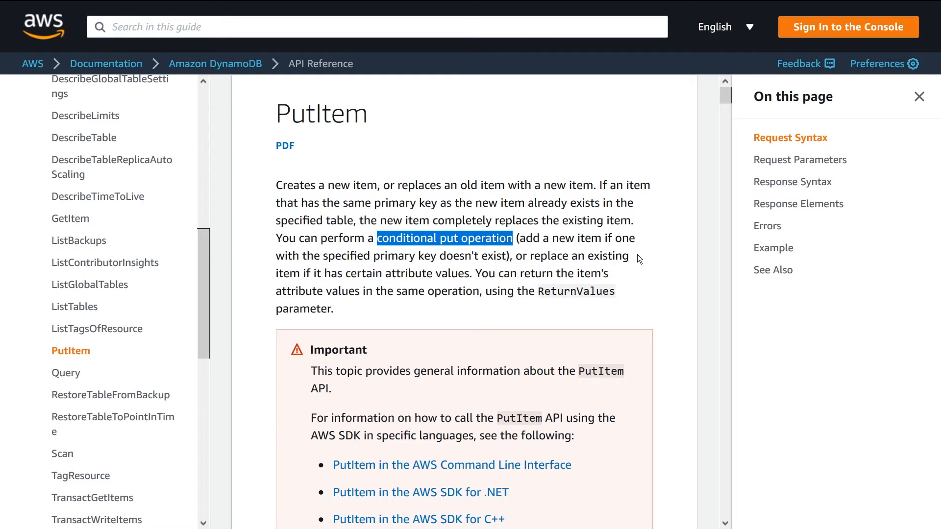
click(637, 256)
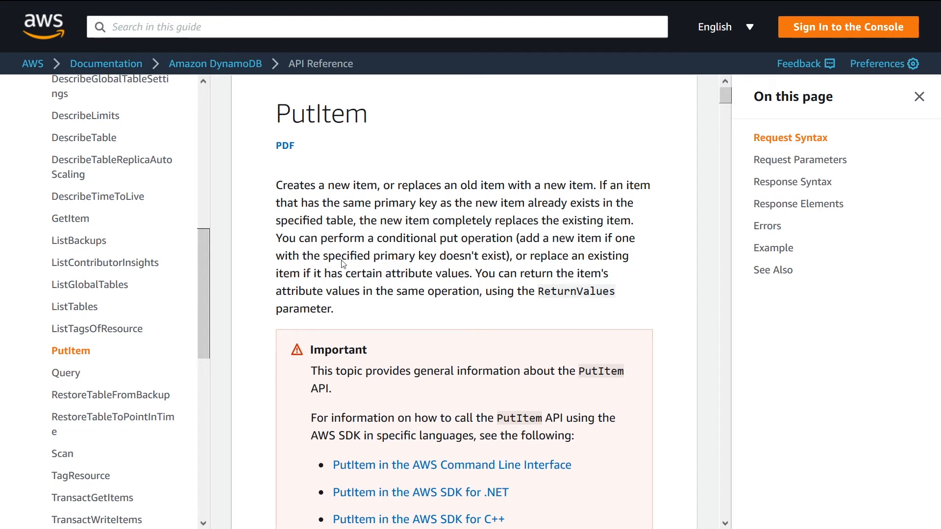
drag(418, 256, 510, 256)
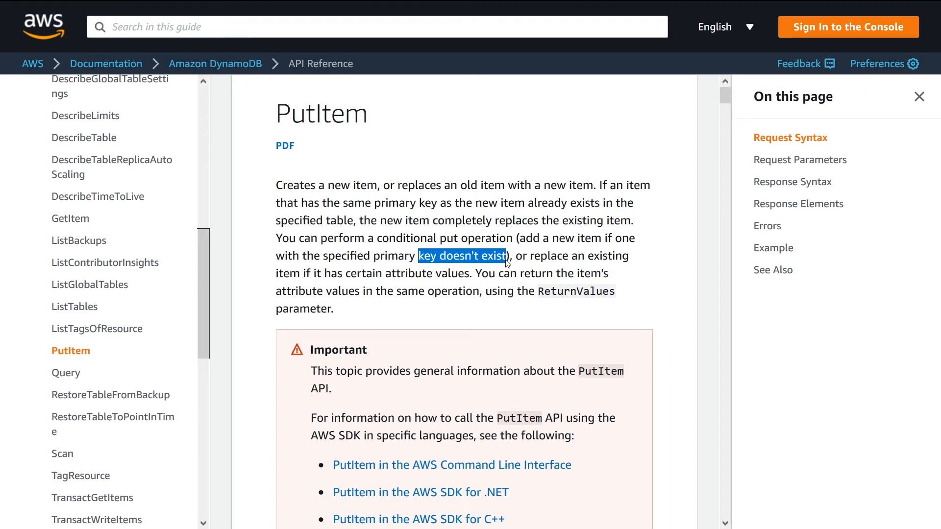
mouse_move(597, 283)
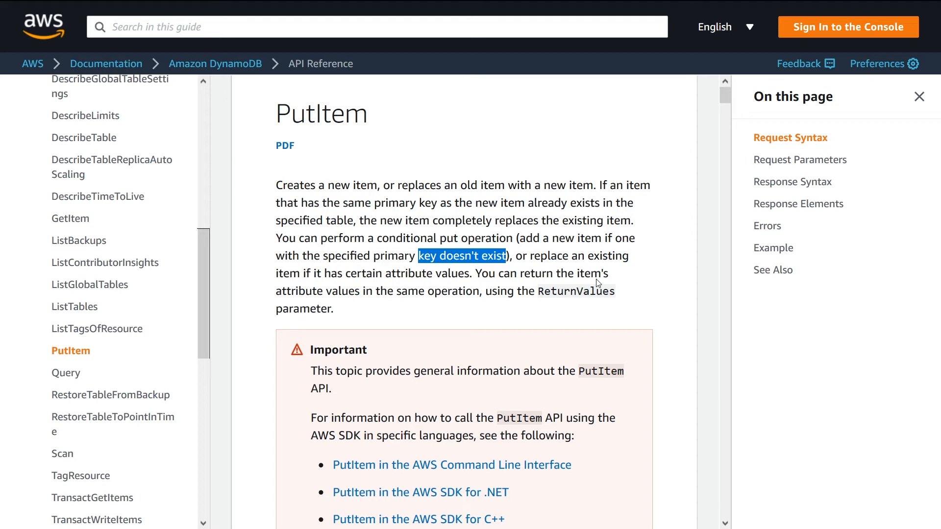
mouse_move(618, 279)
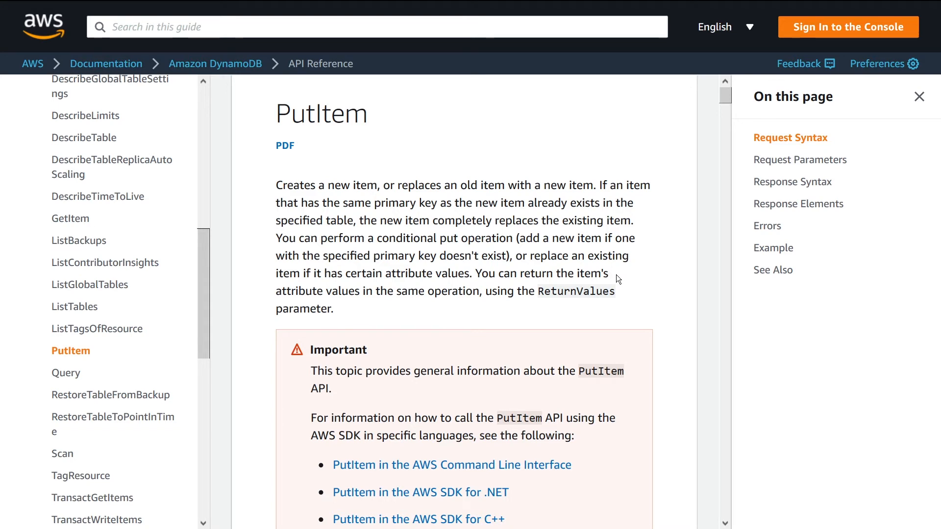
mouse_move(215, 5)
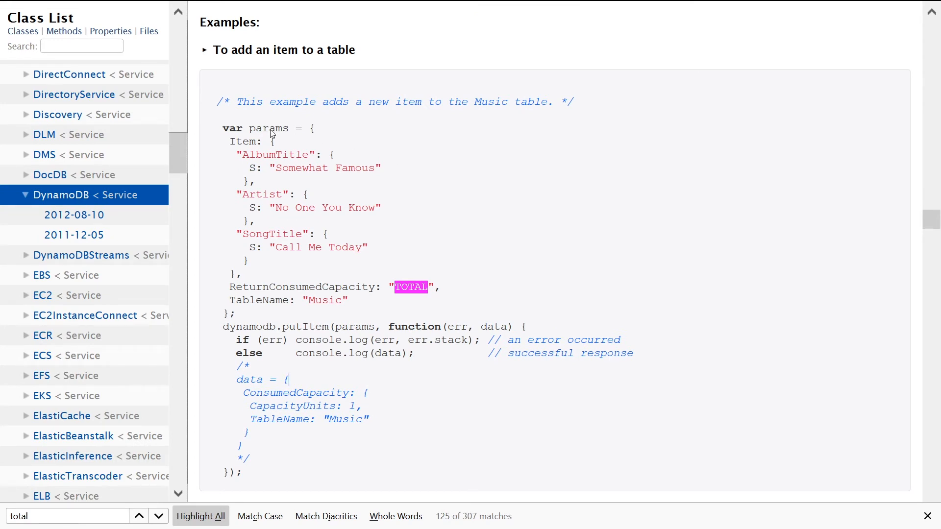
double_click(269, 127)
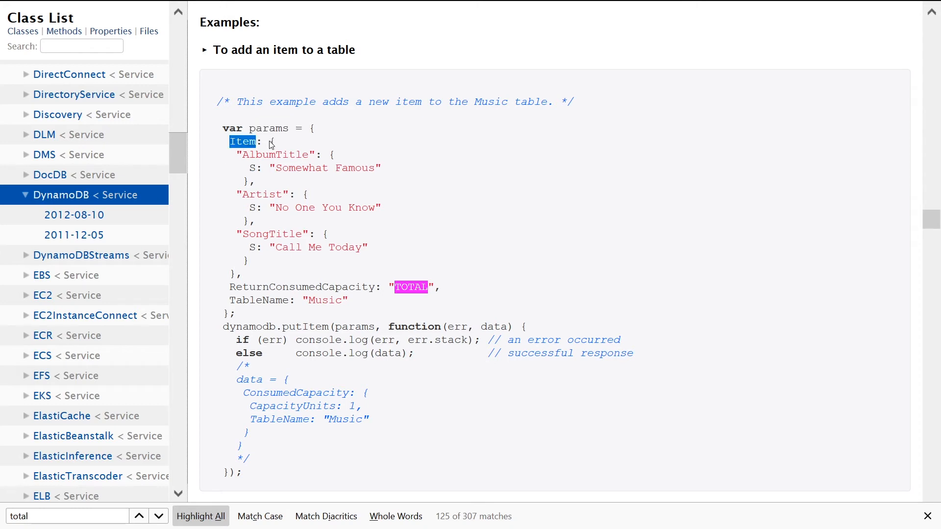
mouse_move(259, 281)
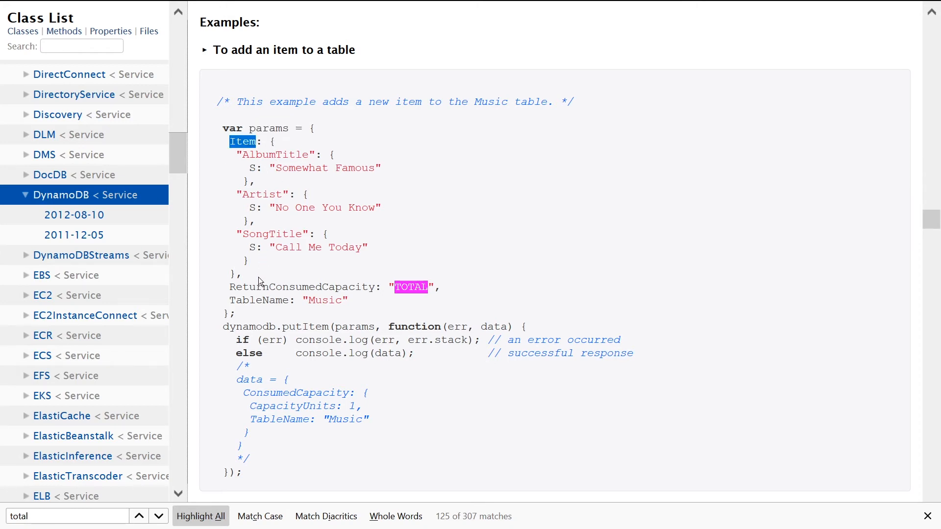
mouse_move(257, 162)
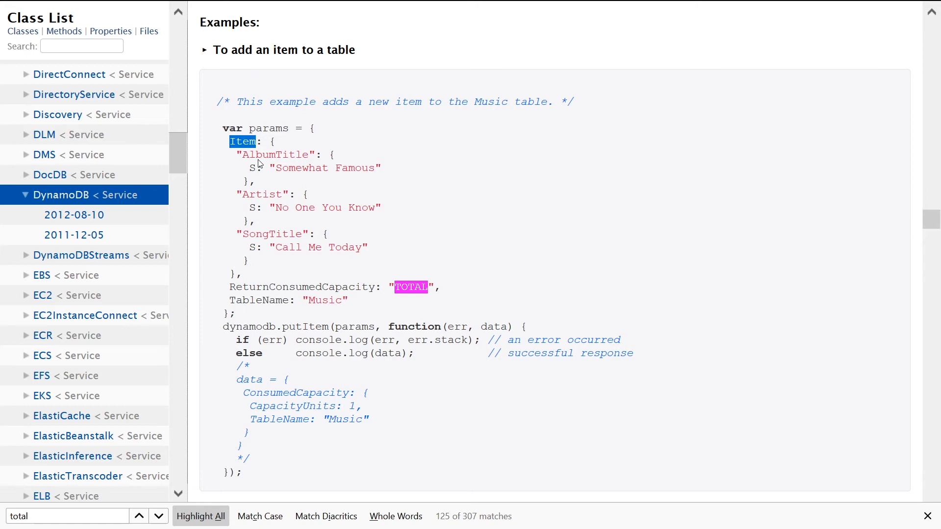
double_click(274, 155)
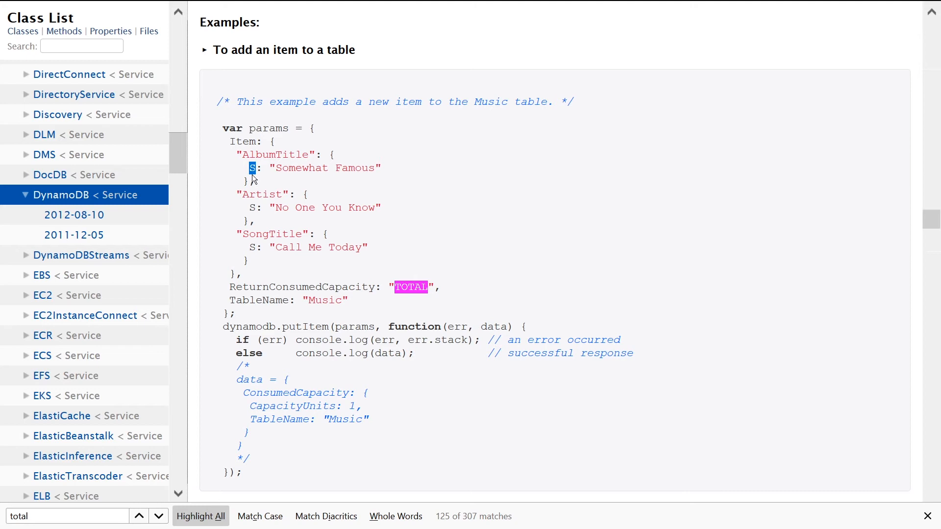
mouse_move(255, 178)
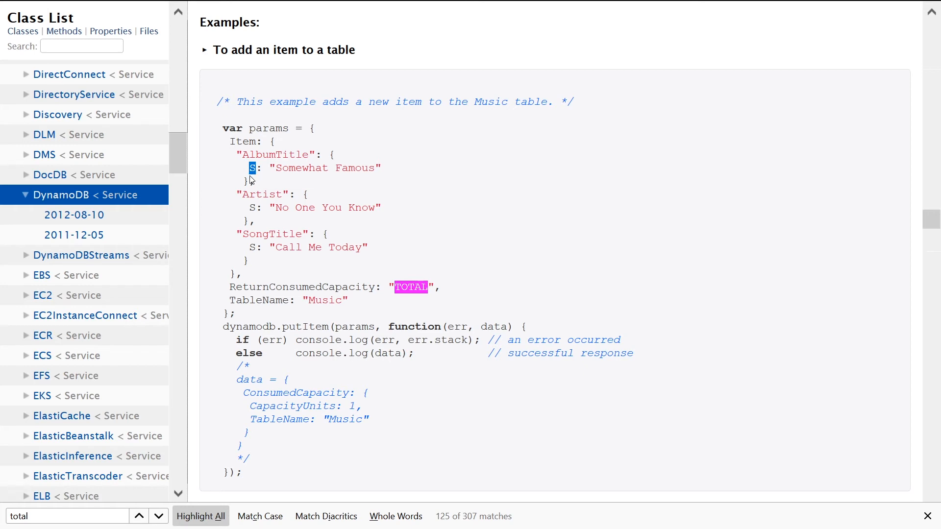
double_click(263, 194)
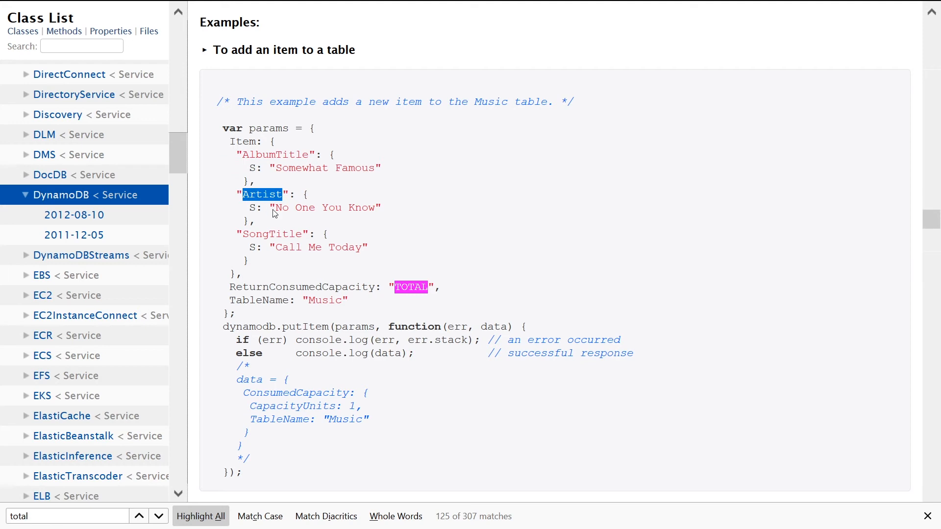
double_click(271, 234)
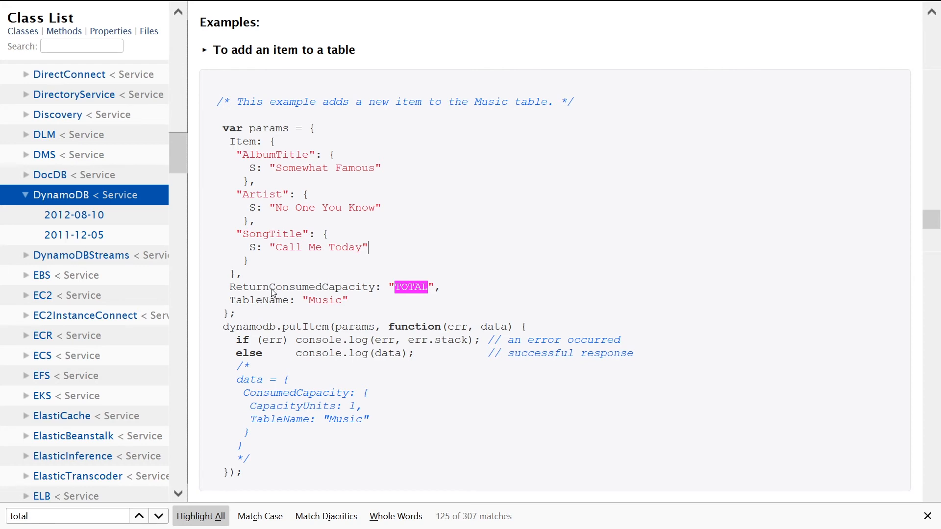
double_click(302, 287)
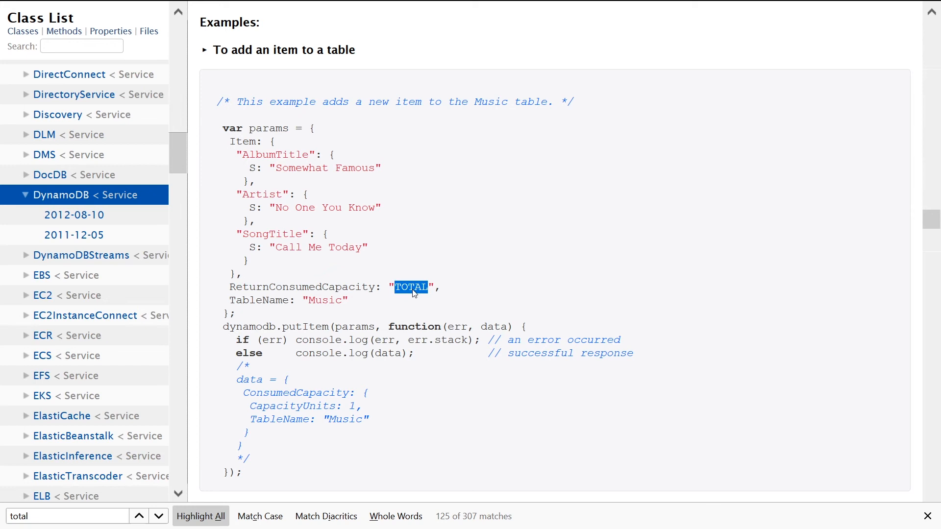
mouse_move(453, 278)
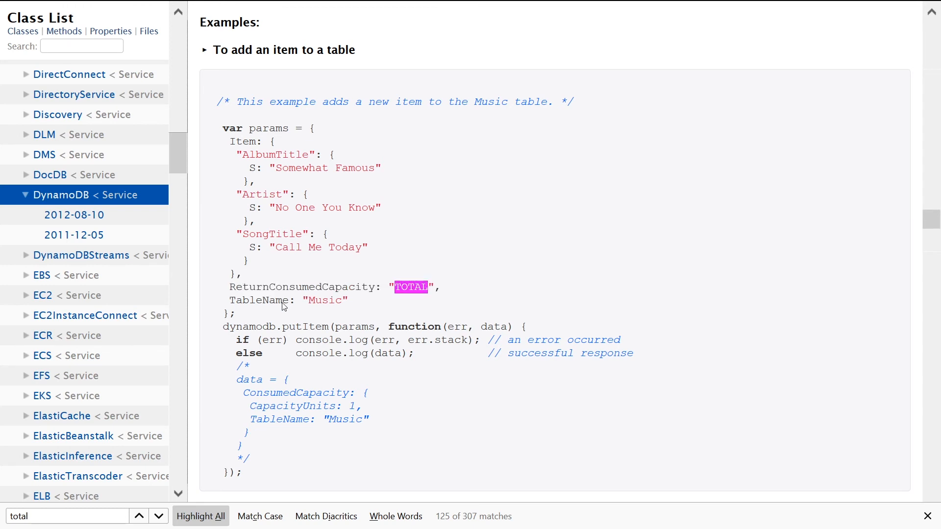
double_click(257, 300)
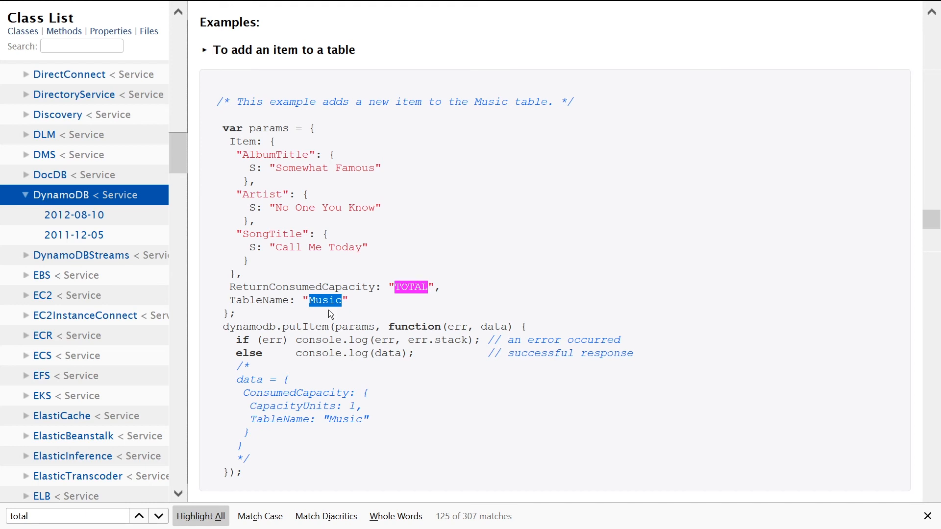
mouse_move(330, 312)
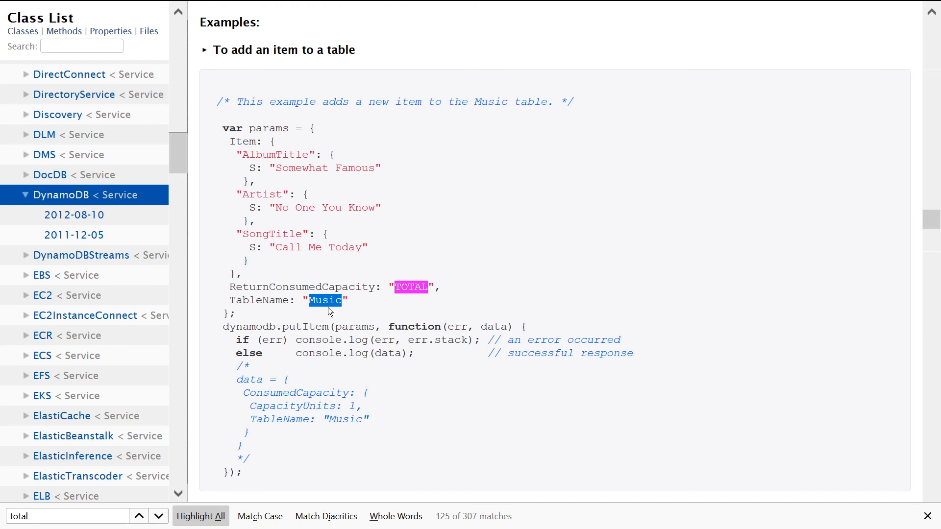
mouse_move(331, 308)
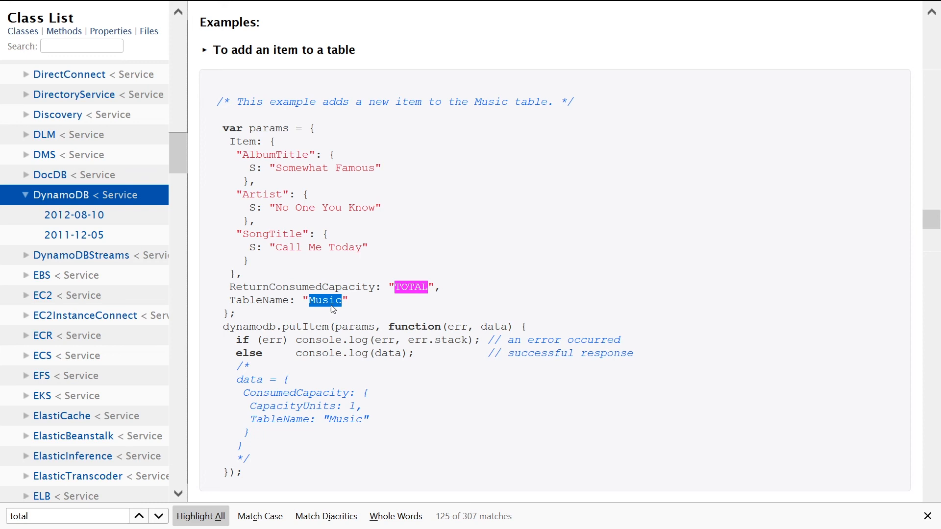
scroll(down, 3)
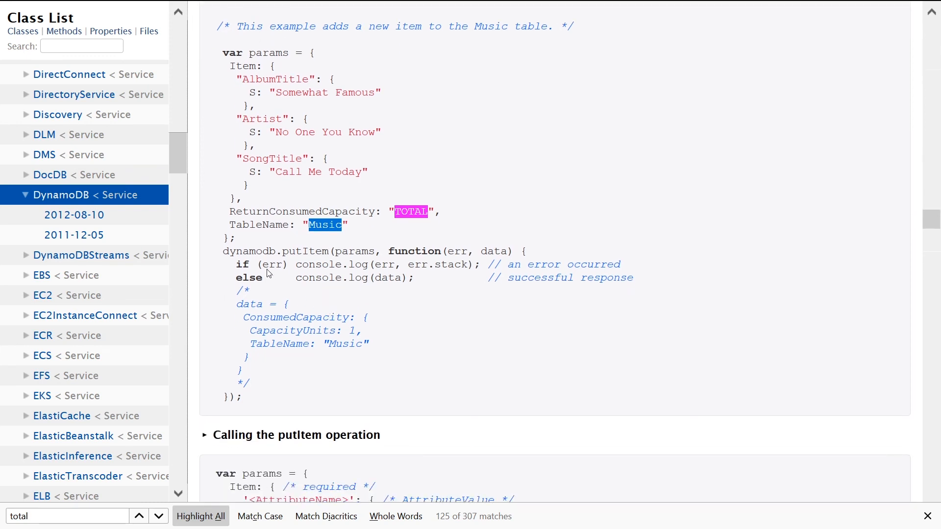
mouse_move(295, 263)
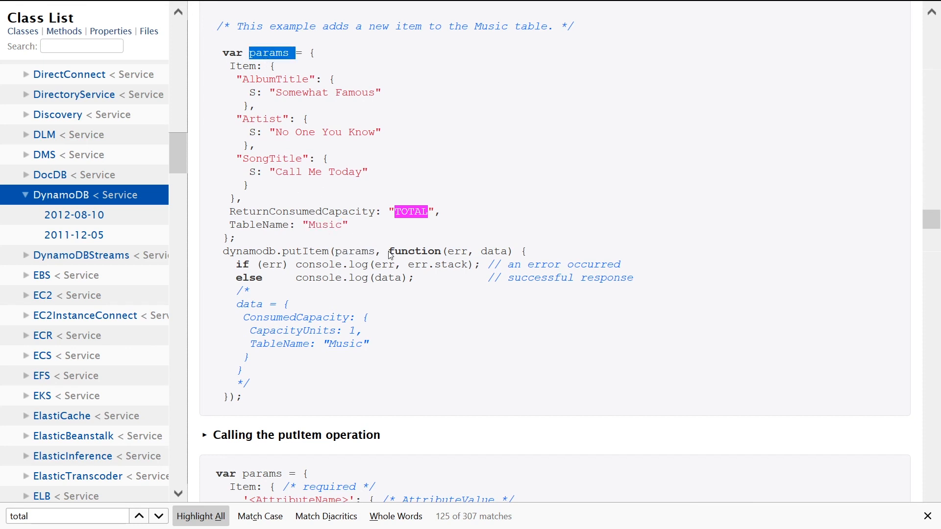
mouse_move(258, 267)
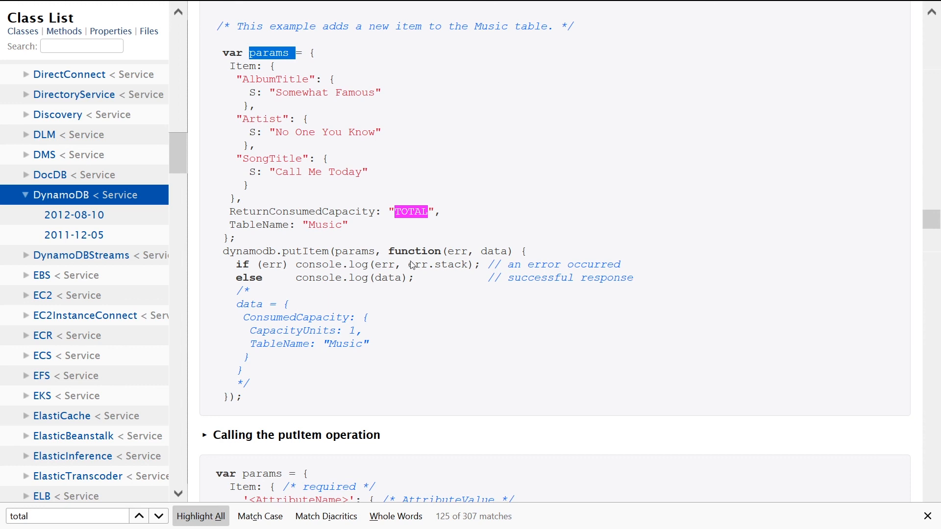
mouse_move(380, 284)
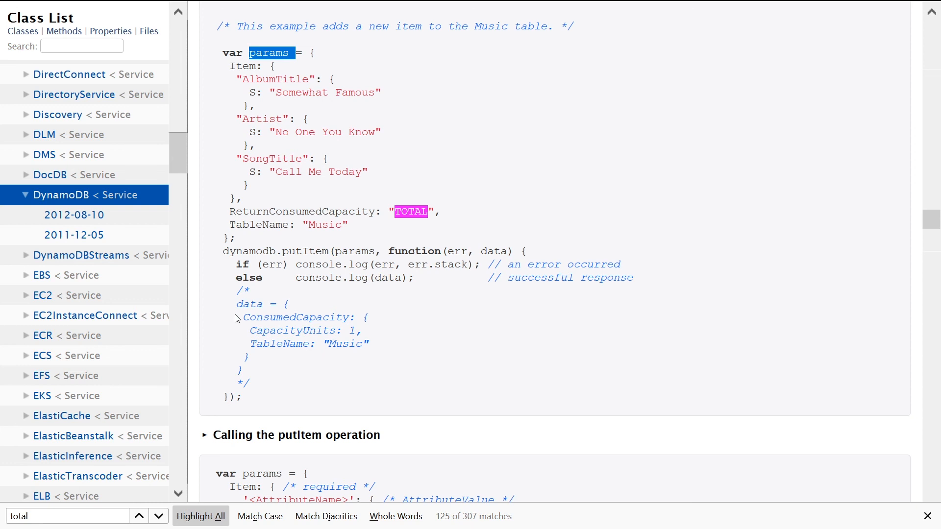
mouse_move(249, 325)
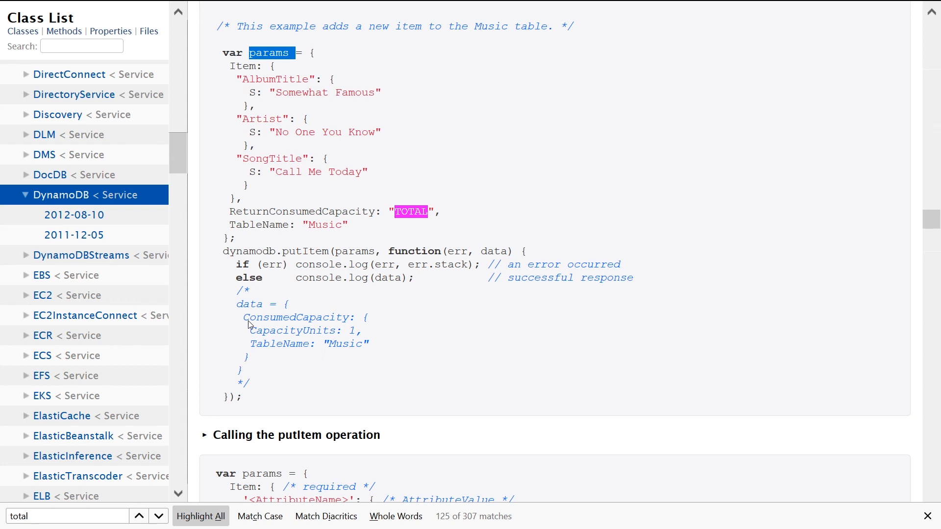
double_click(295, 316)
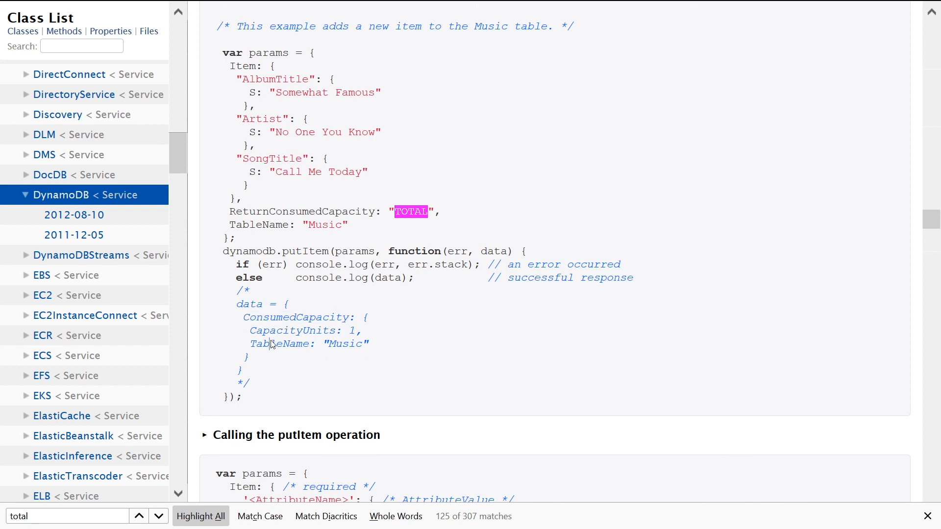
double_click(343, 343)
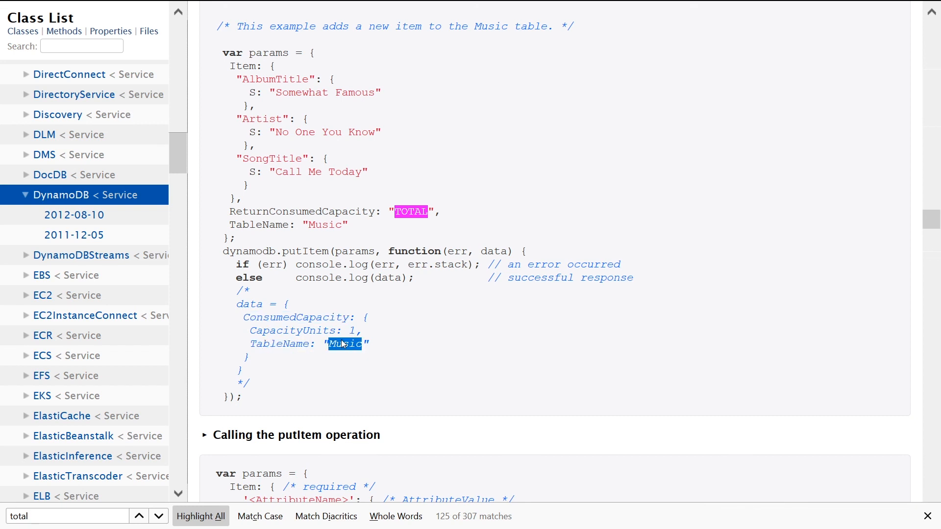
mouse_move(350, 343)
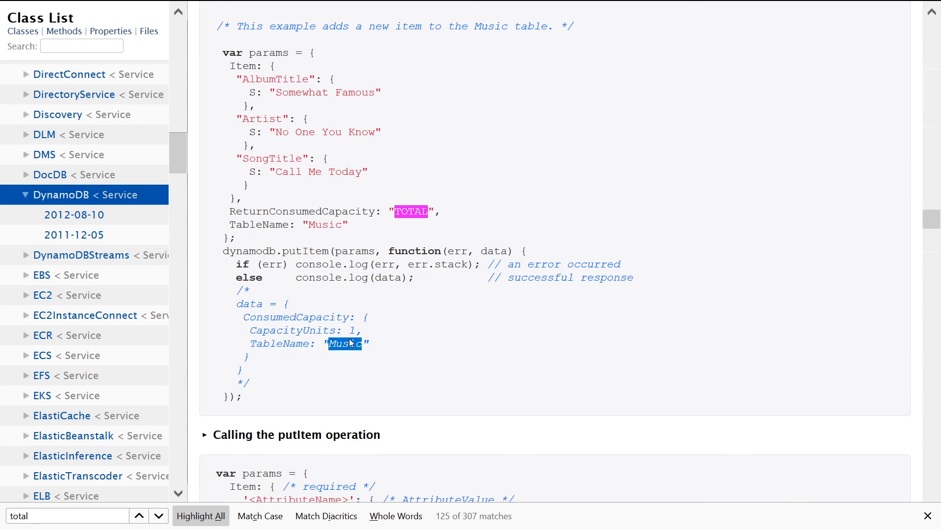